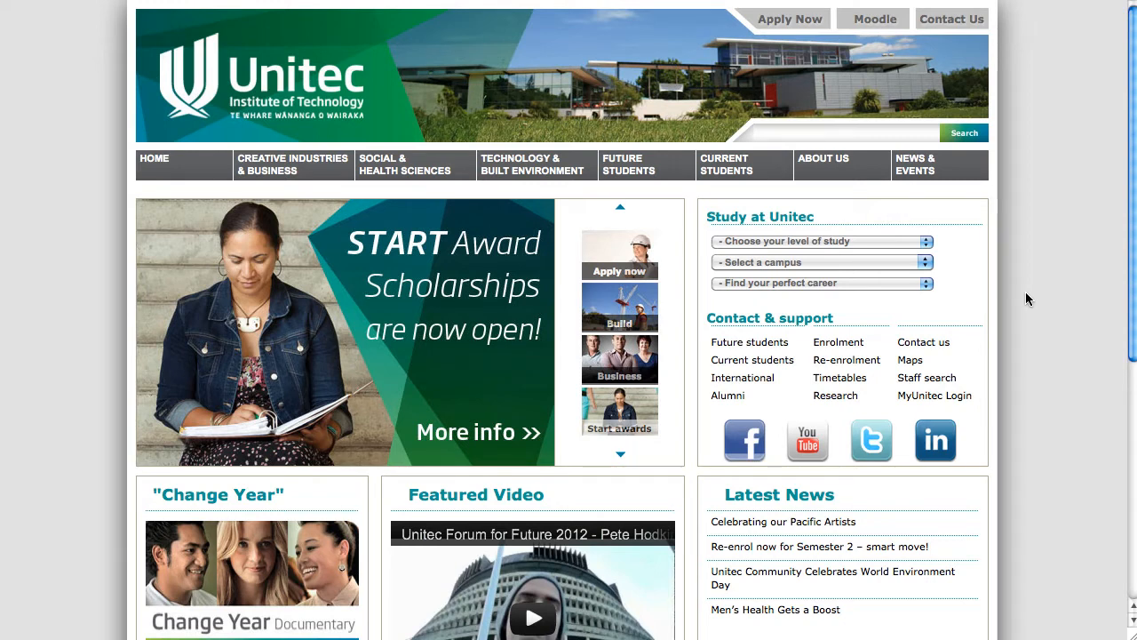
{"action": "mouse_move", "coordinate": [934, 394]}
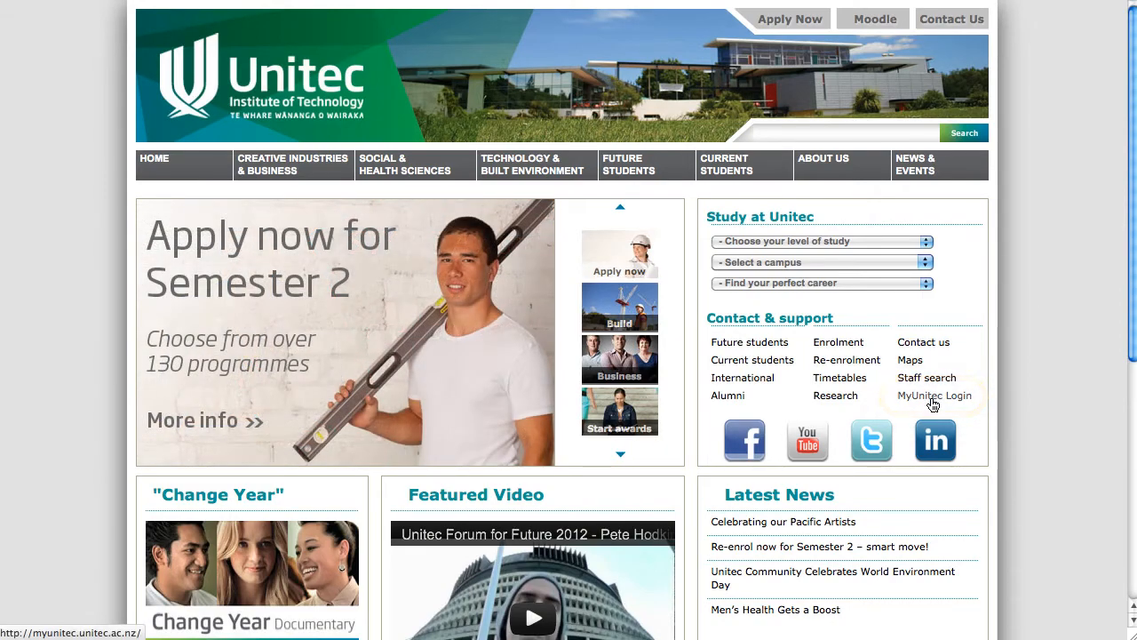
- Sign in to myUnitec with the entered username and password
{"action": "left_click", "coordinate": [934, 394]}
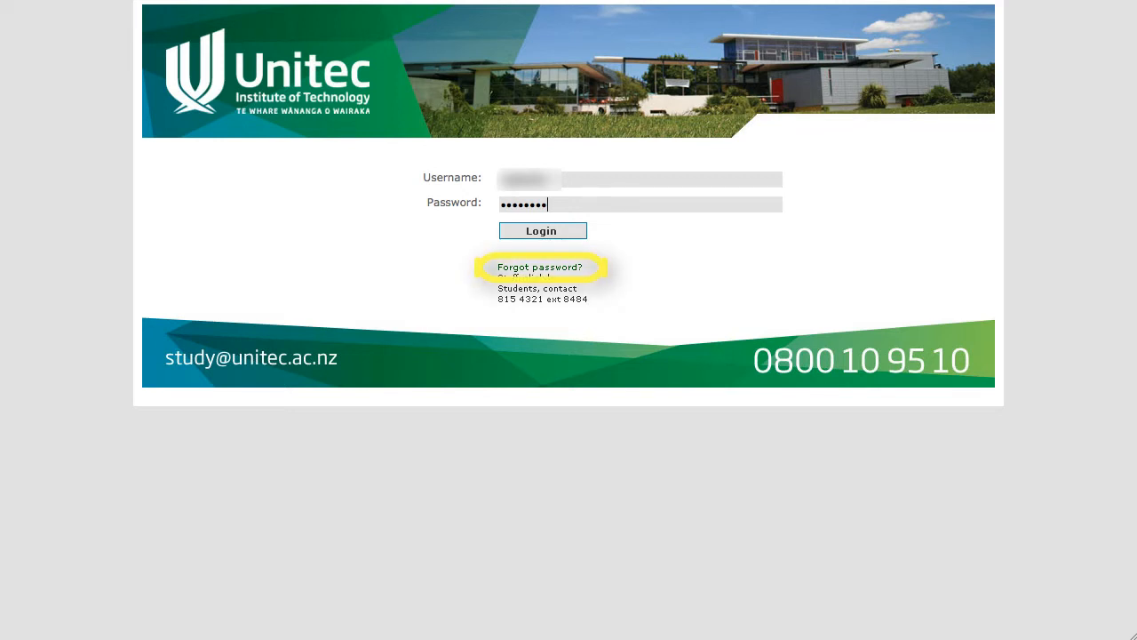
{"action": "left_click", "coordinate": [540, 231]}
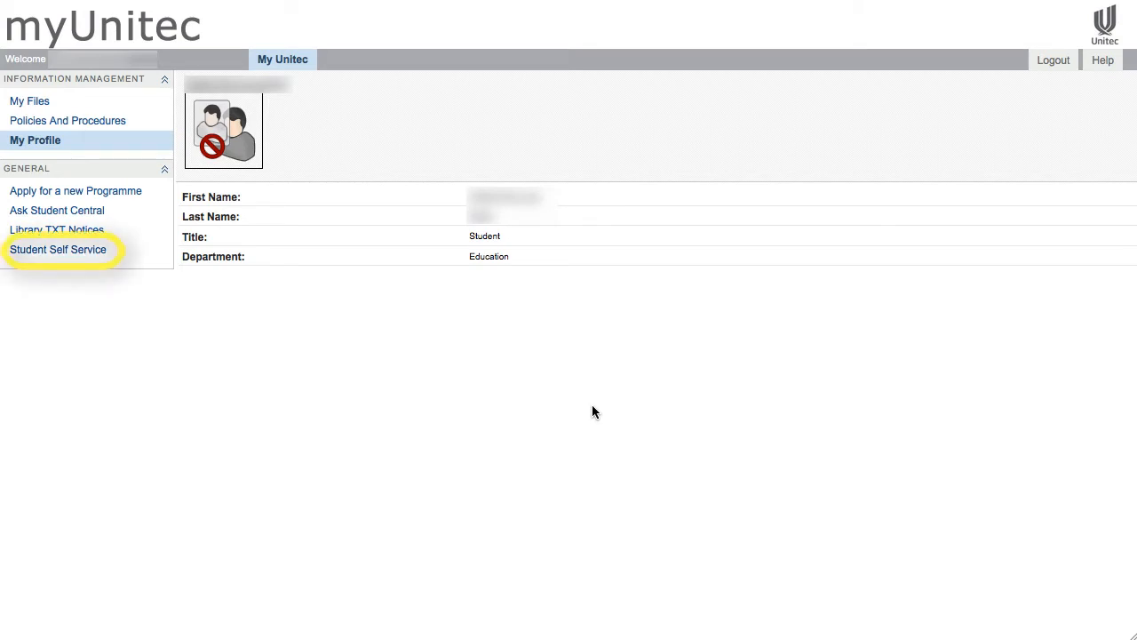
{"action": "mouse_move", "coordinate": [501, 423]}
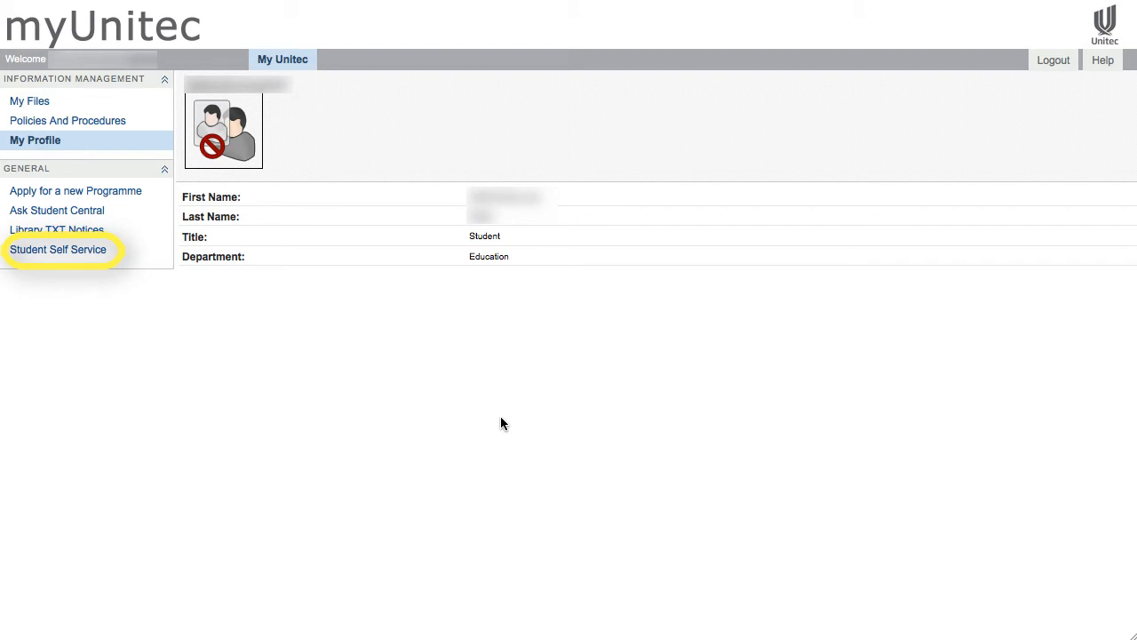
- Go to Student Self Service from the General menu on My Profile
{"action": "left_click", "coordinate": [57, 249]}
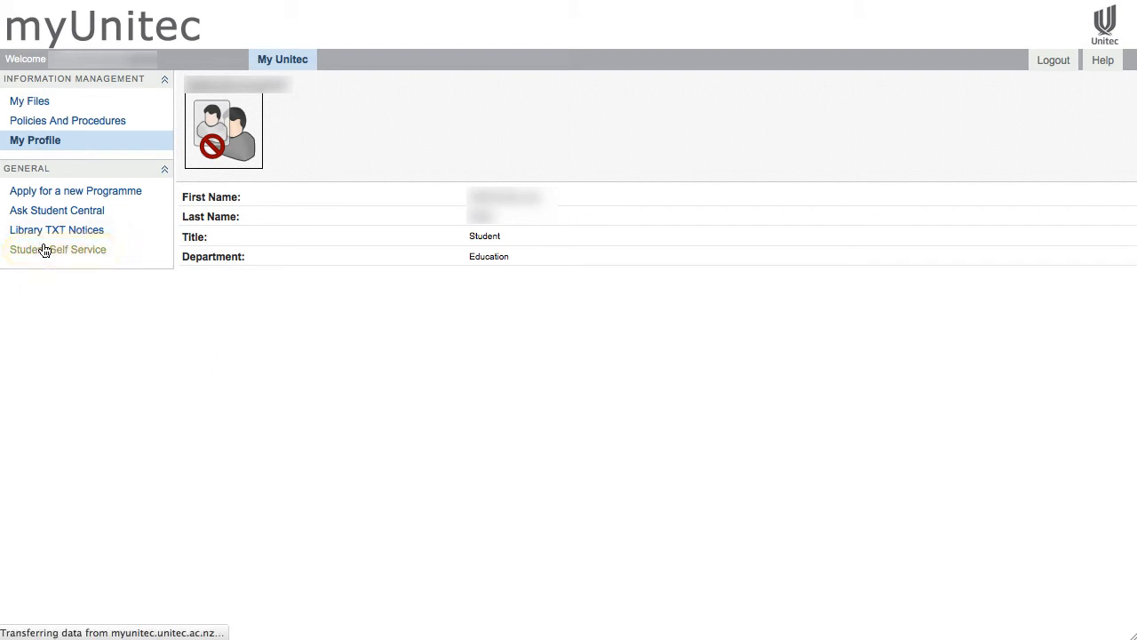
- Load the Student Centre and locate Campus Email under Personal Information
{"action": "left_click", "coordinate": [57, 249]}
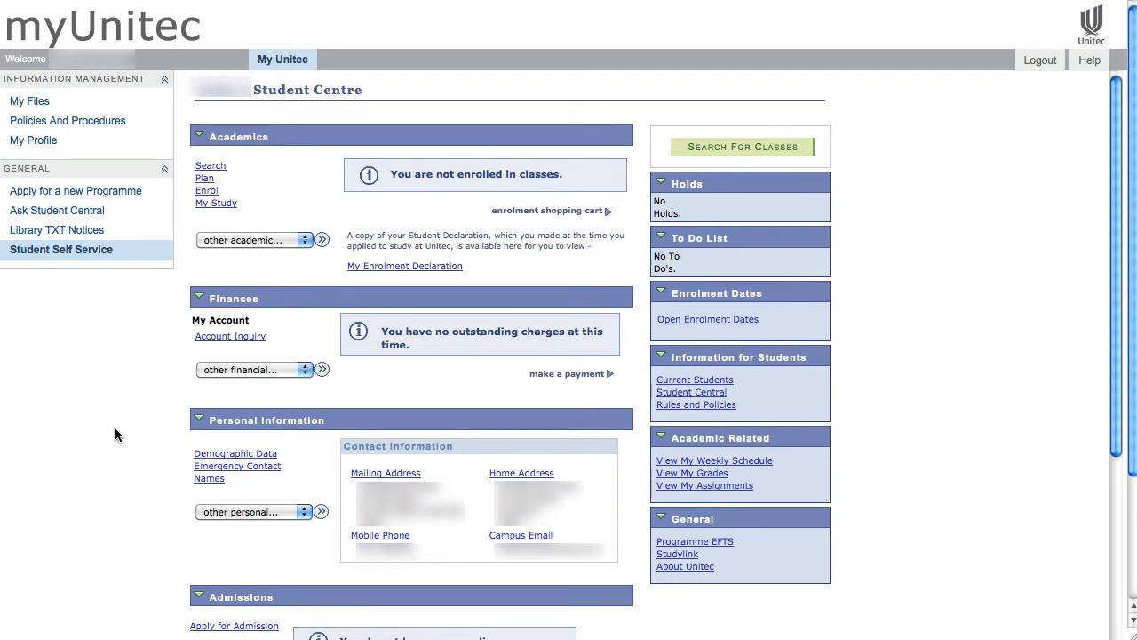
{"action": "left_click", "coordinate": [520, 535]}
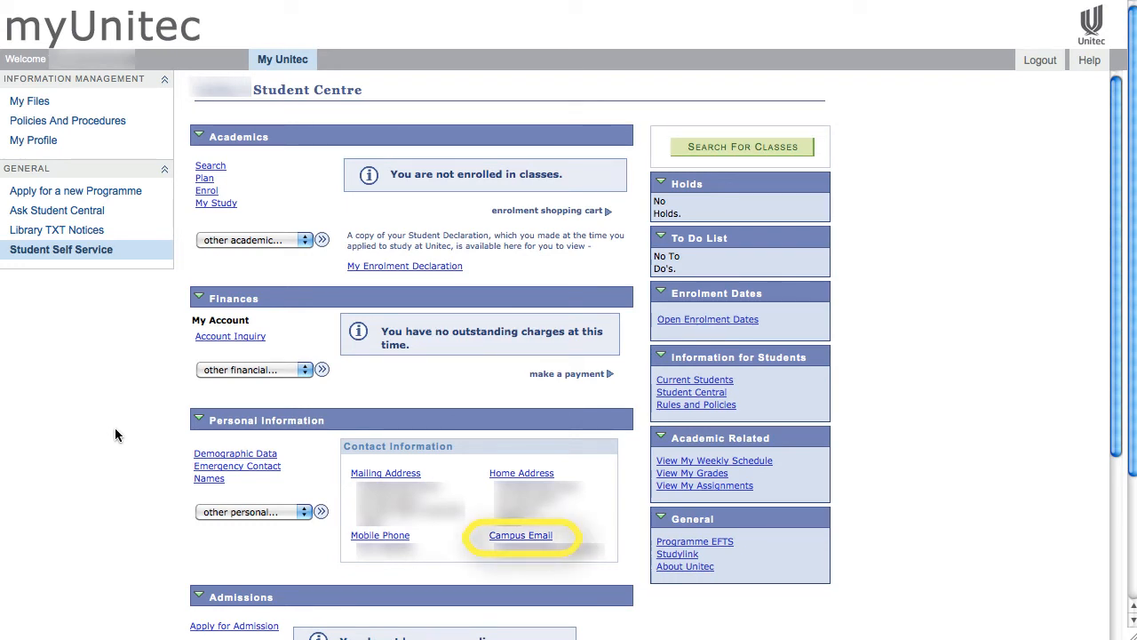
{"action": "mouse_move", "coordinate": [412, 572]}
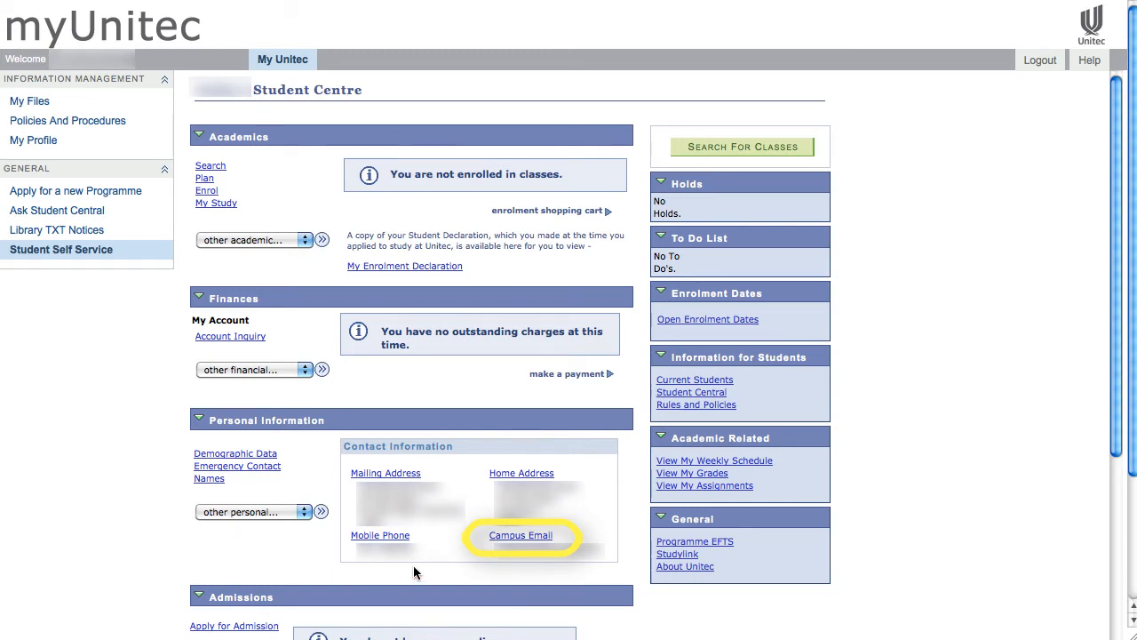
- Mark the Home address as preferred on the Email Addresses page
{"action": "left_click", "coordinate": [520, 534]}
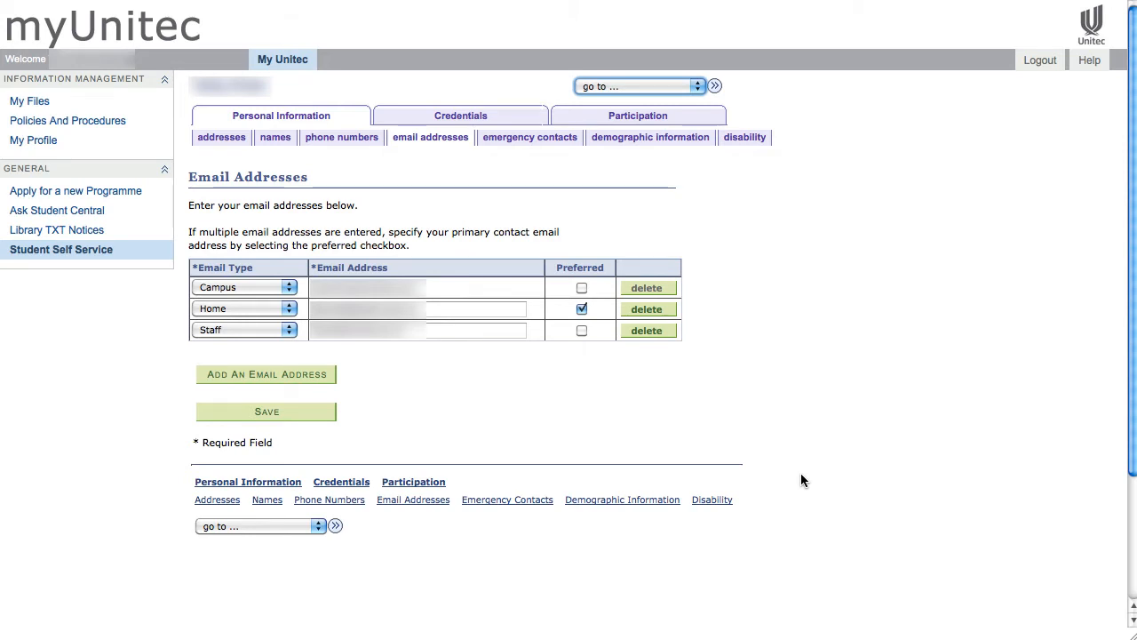
{"action": "left_click", "coordinate": [583, 309]}
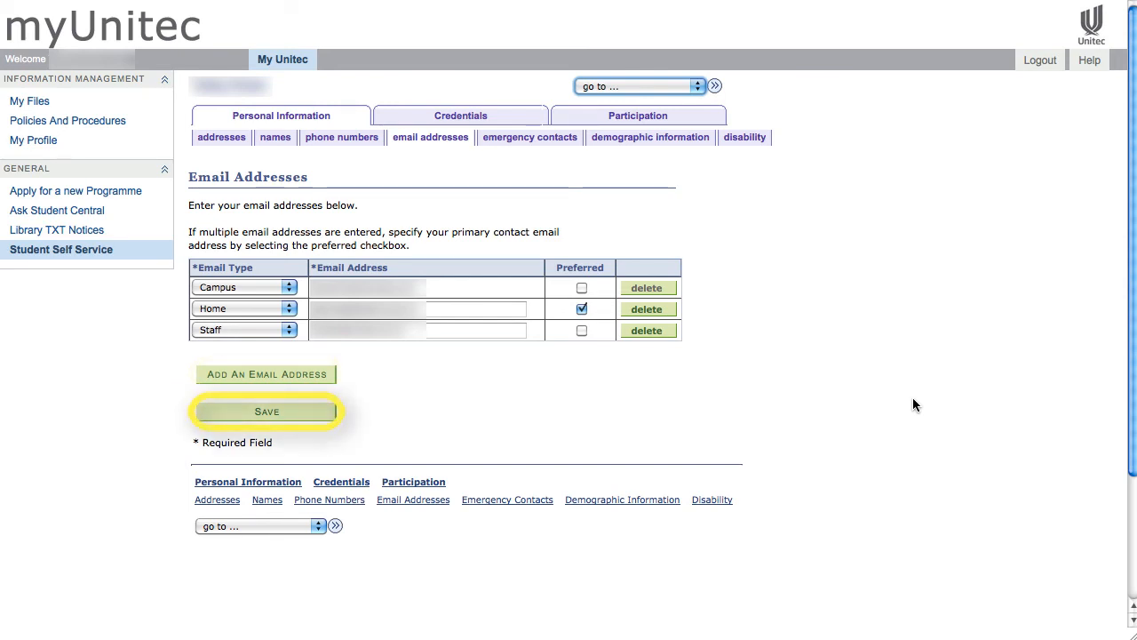
{"action": "mouse_move", "coordinate": [702, 431]}
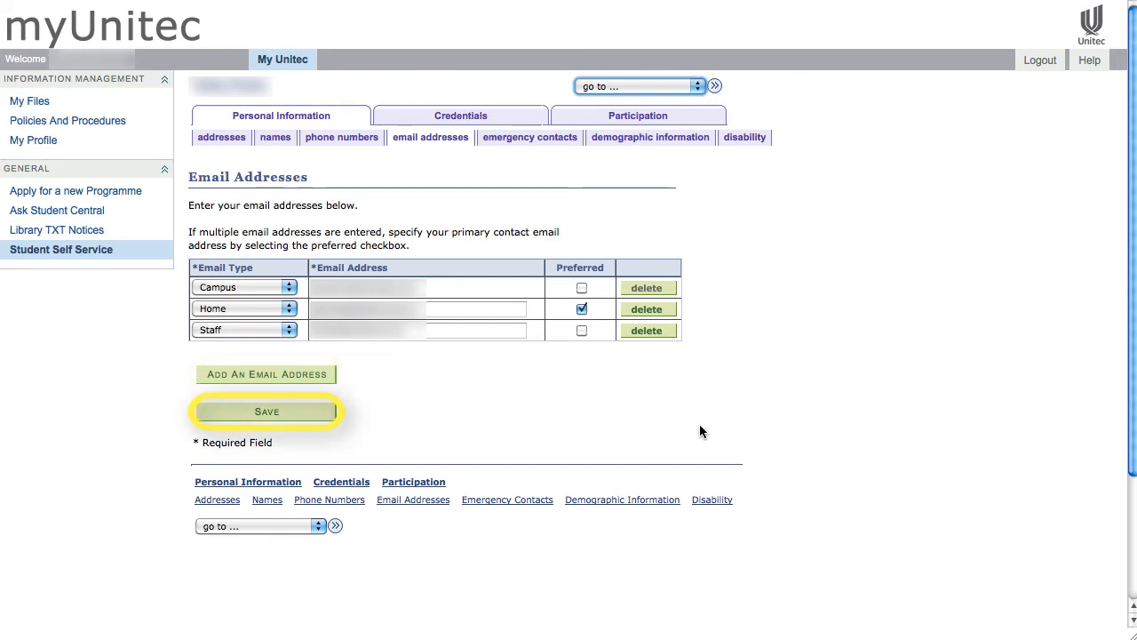
- Save the email addresses with Home as the preferred address
{"action": "left_click", "coordinate": [266, 412]}
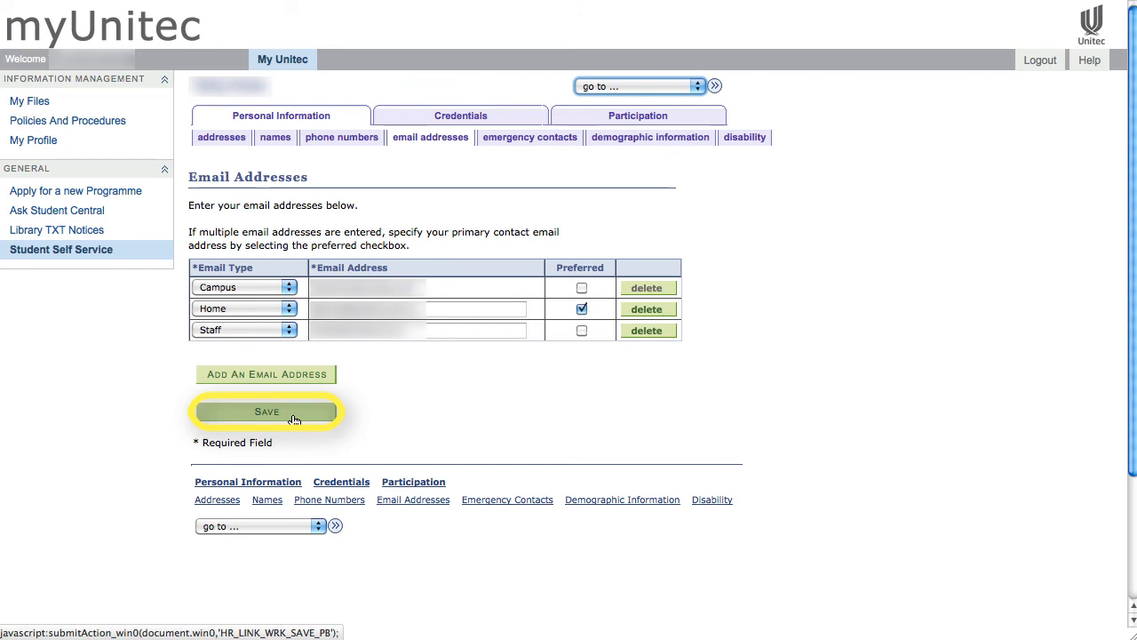